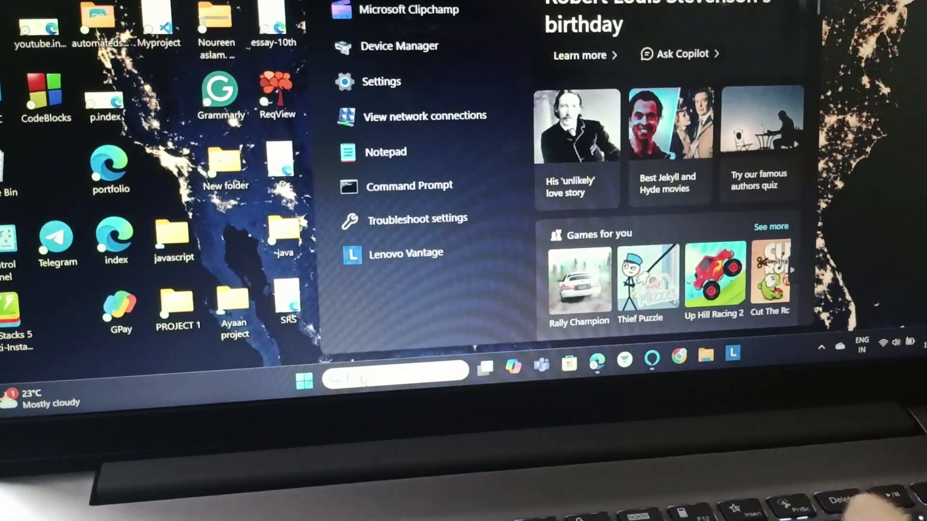
- Search 'power' from Start and open the Balanced plan's advanced power settings showing hard disk times
text(power)
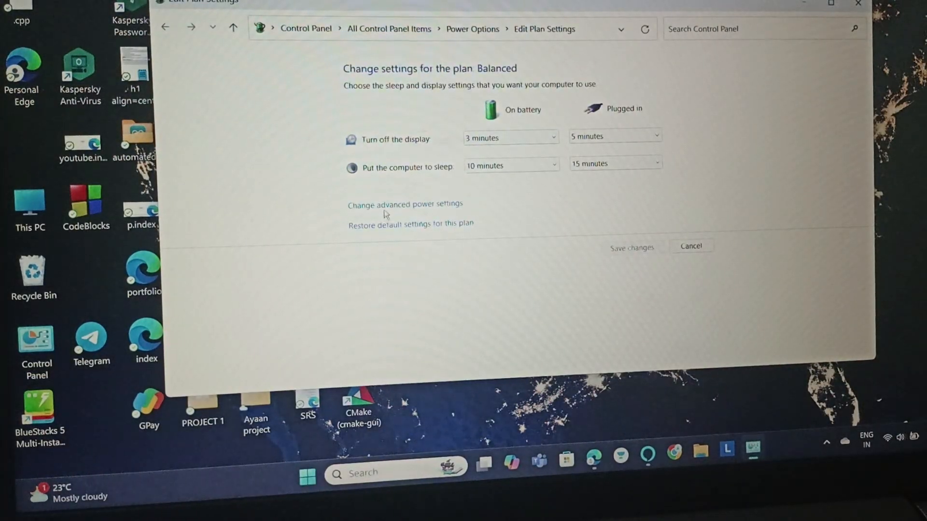
click(405, 204)
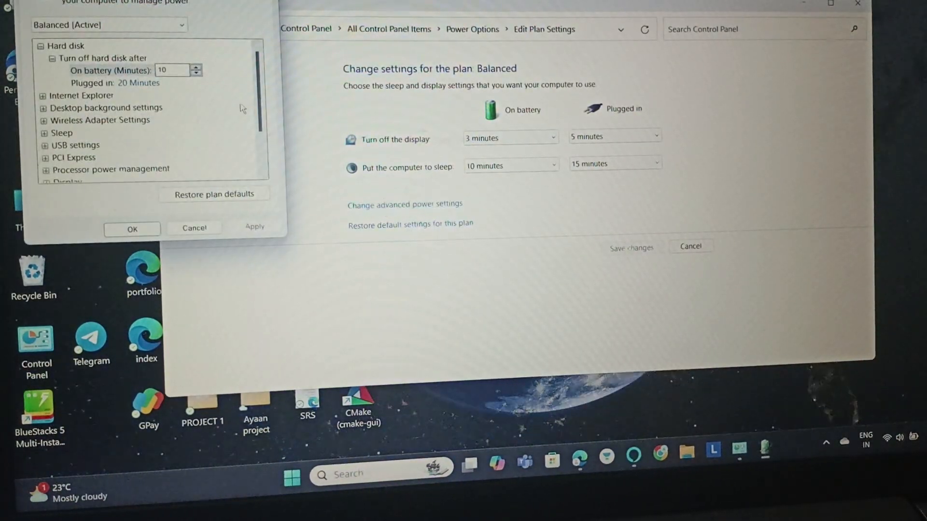